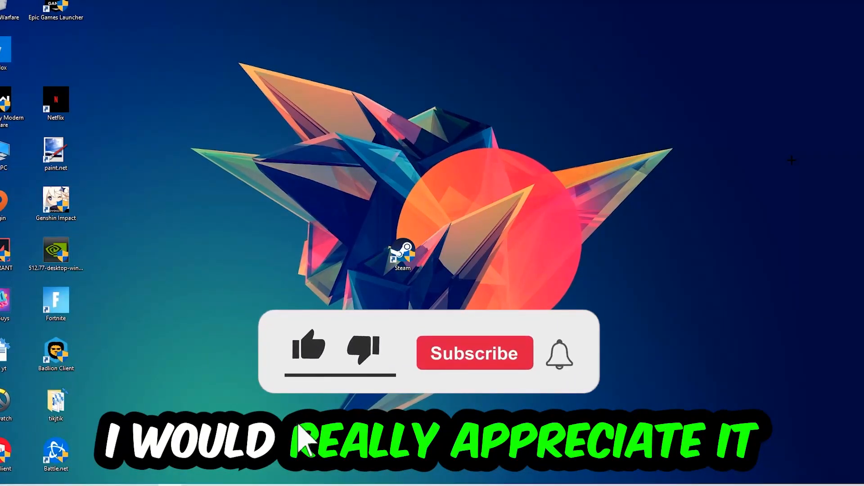
Open the taskbar context menu by right-clicking an empty spot on the taskbar.
{"action": "left_click", "coordinate": [307, 352]}
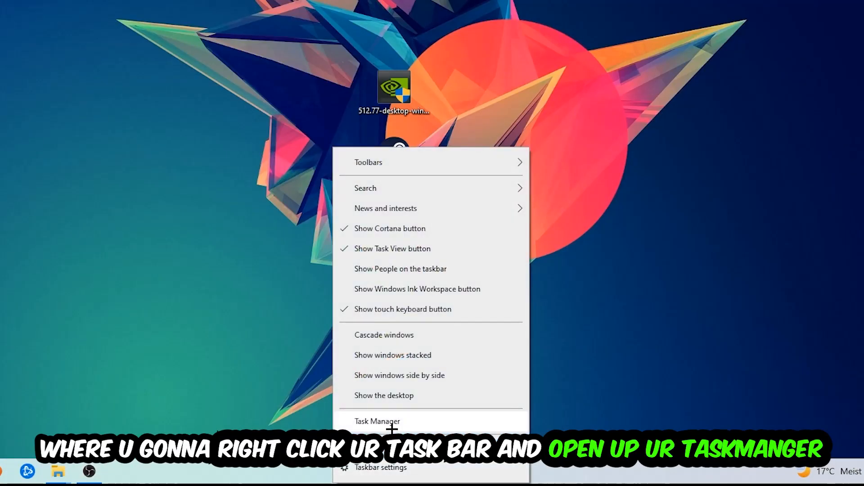
Launch Task Manager from the taskbar context menu.
{"action": "left_click", "coordinate": [378, 421]}
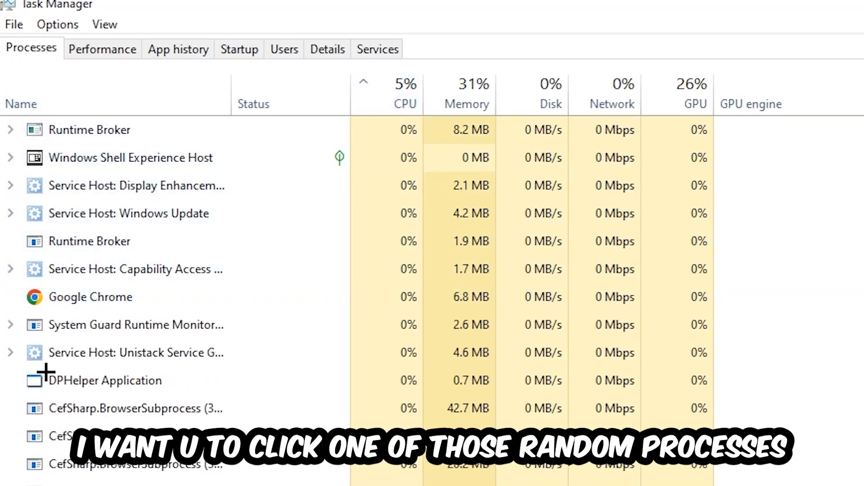
Scan the Processes list and bring up actions for the Console Window Host process.
{"action": "left_click", "coordinate": [105, 380]}
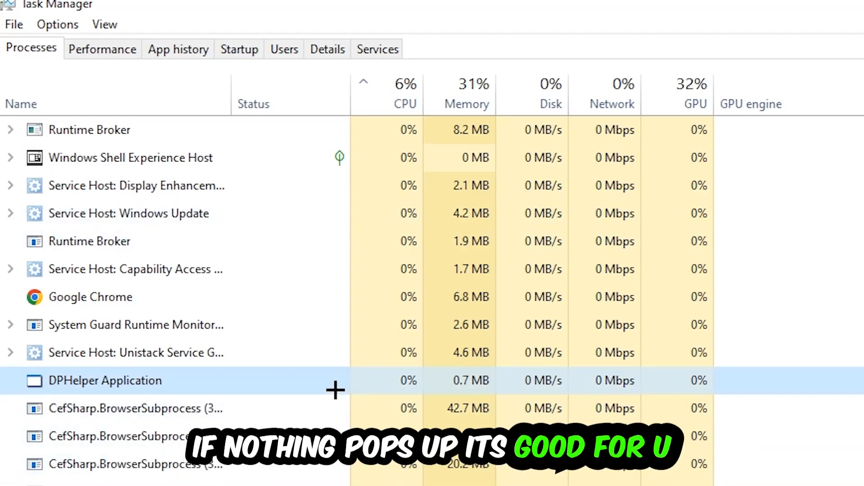
{"action": "scroll", "scroll_direction": "down", "scroll_amount": 3}
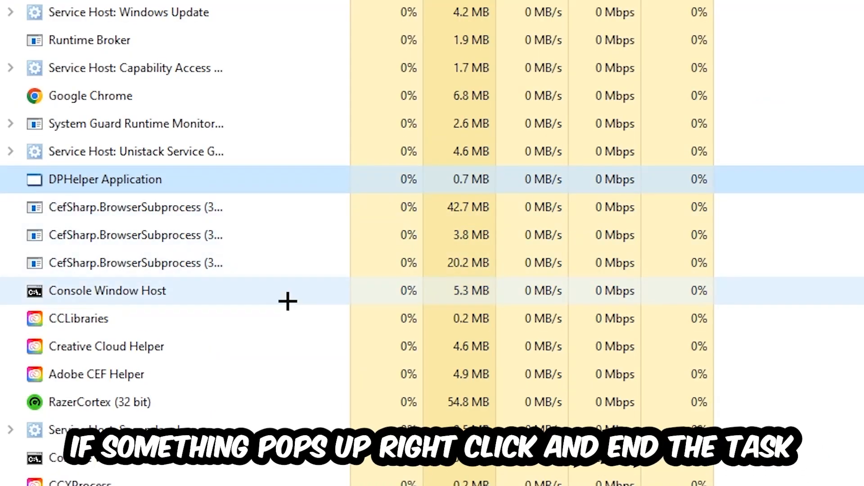
{"action": "right_click", "coordinate": [107, 291]}
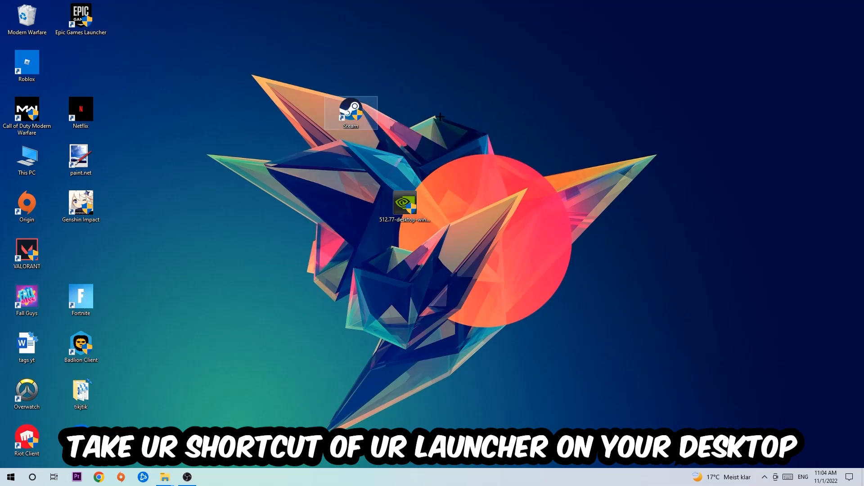
Open the Steam shortcut's Properties, then return the shortcut above the NVIDIA driver installer.
{"action": "left_click_drag", "start_coordinate": [351, 113], "coordinate": [512, 113]}
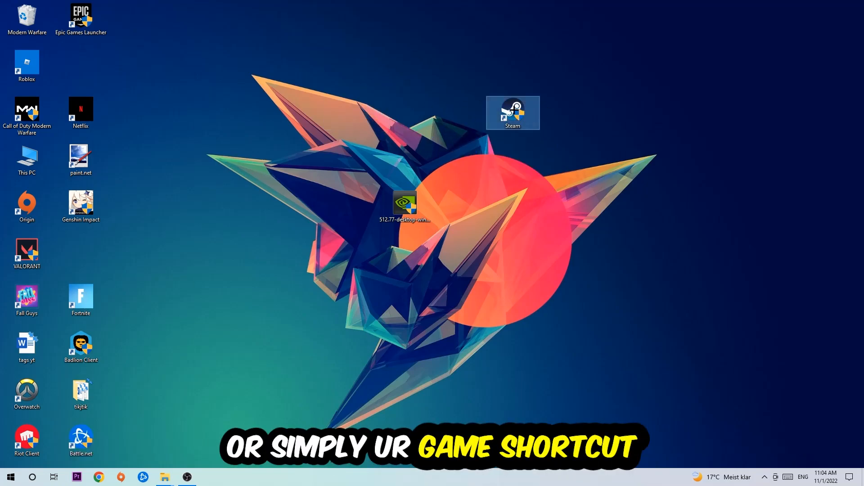
{"action": "right_click", "coordinate": [512, 113]}
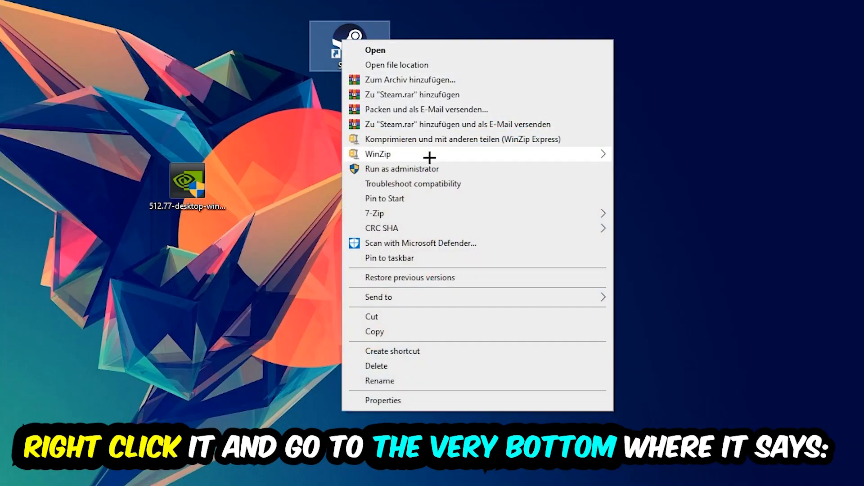
{"action": "left_click", "coordinate": [382, 400]}
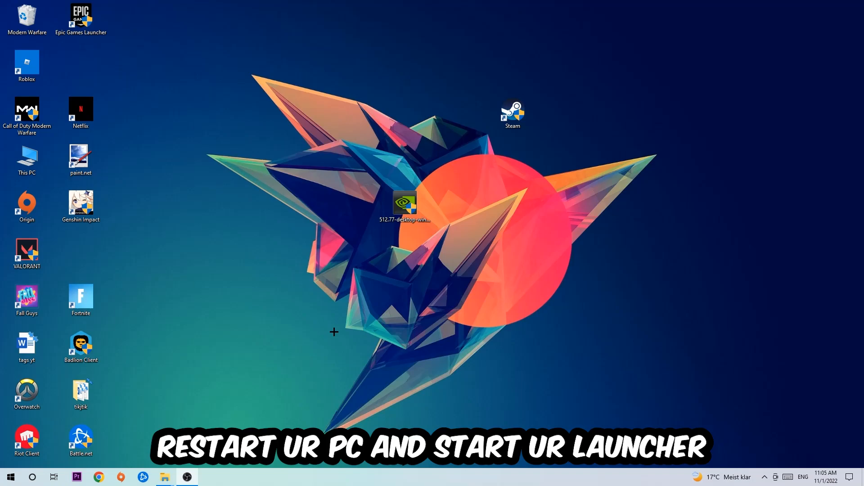
{"action": "left_click_drag", "start_coordinate": [512, 114], "coordinate": [404, 113]}
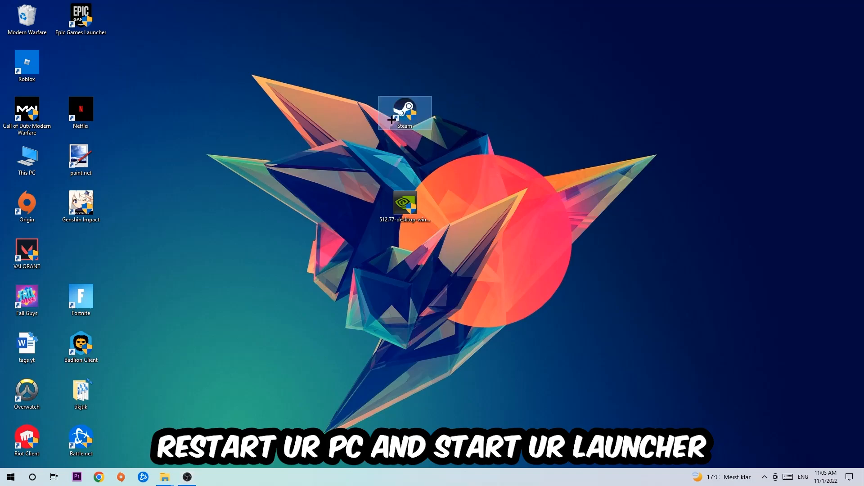
{"action": "mouse_move", "coordinate": [503, 253]}
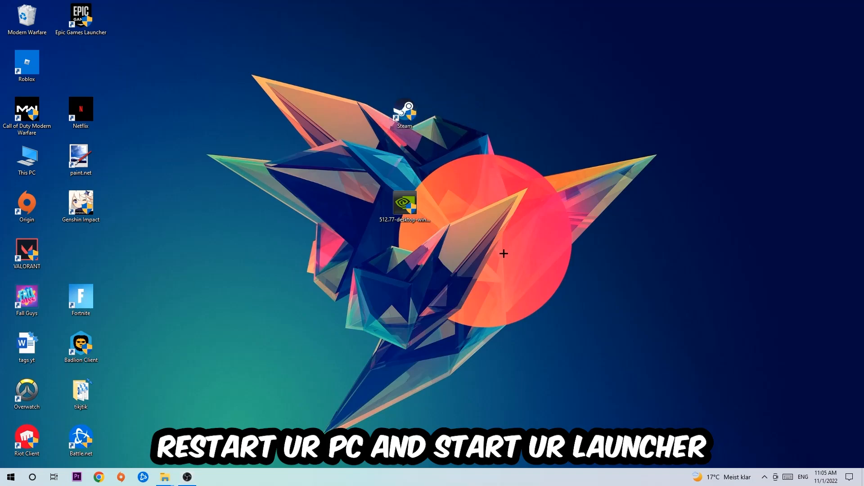